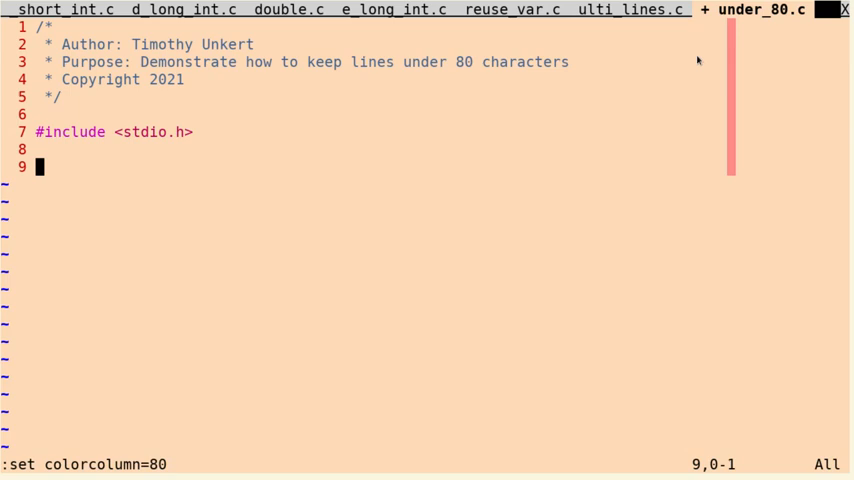
mouse_move(724, 156)
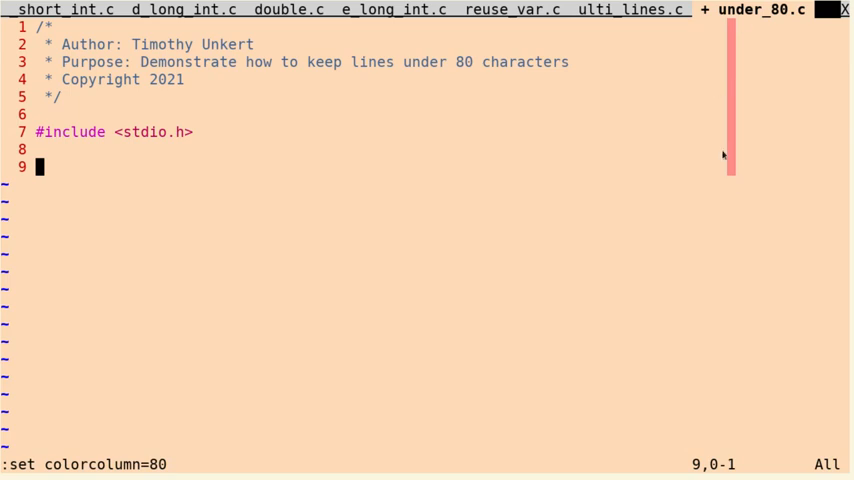
mouse_move(728, 188)
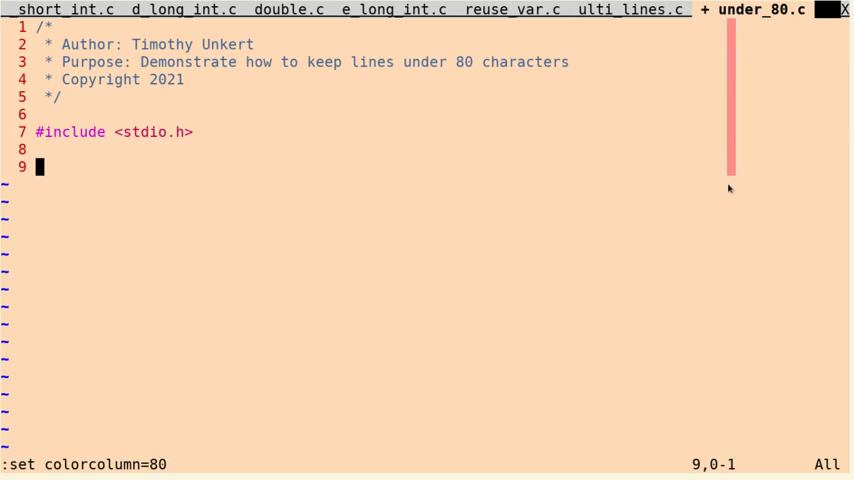
mouse_move(752, 258)
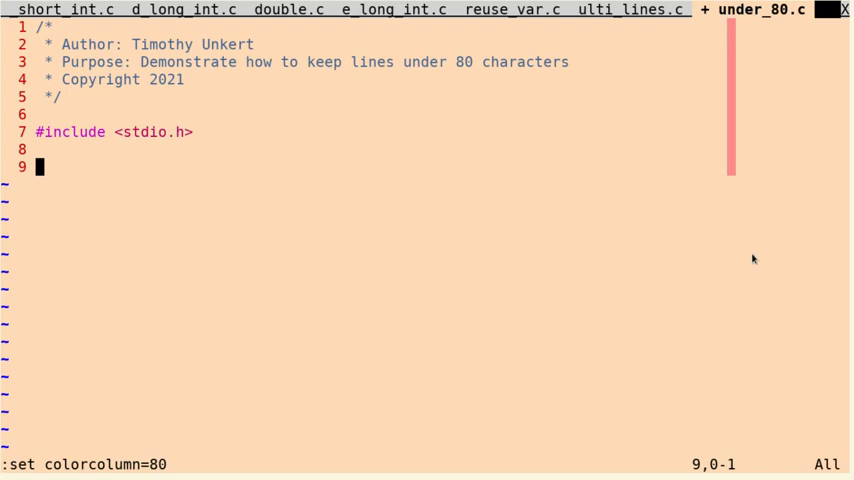
Step: Write int main() and start the printf with "Dean is the coolest character on Supernatural.\n"
type("nt main")
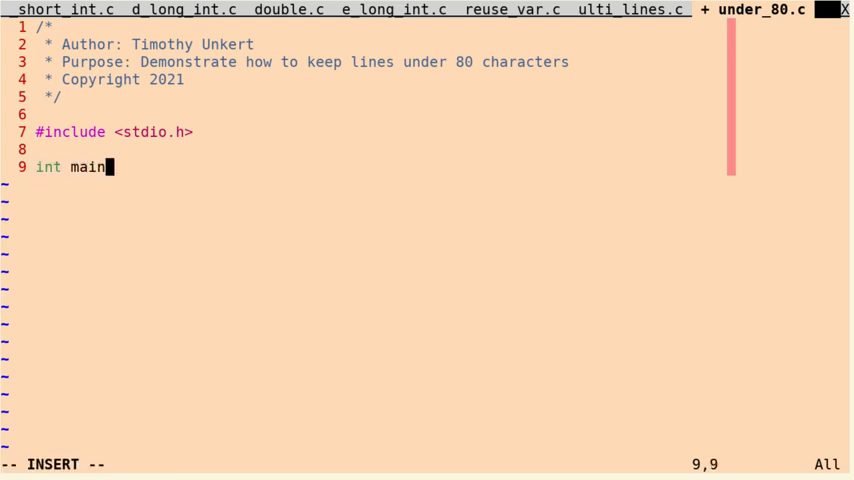
type("()")
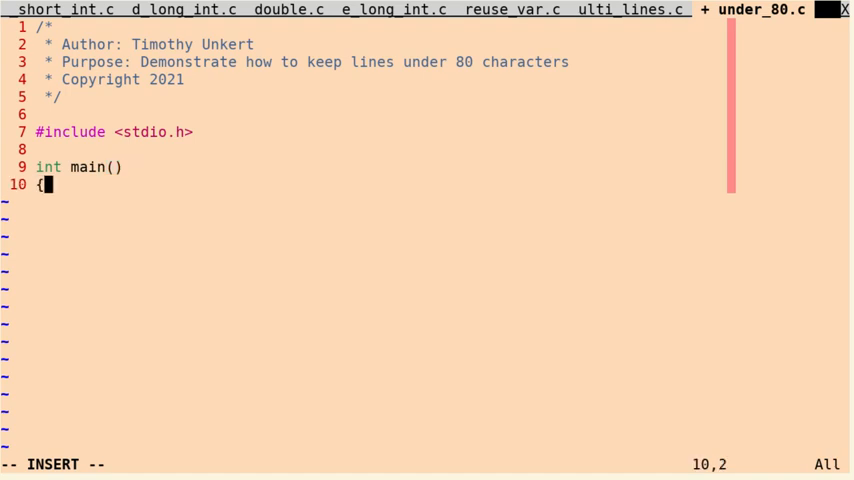
type("printf")
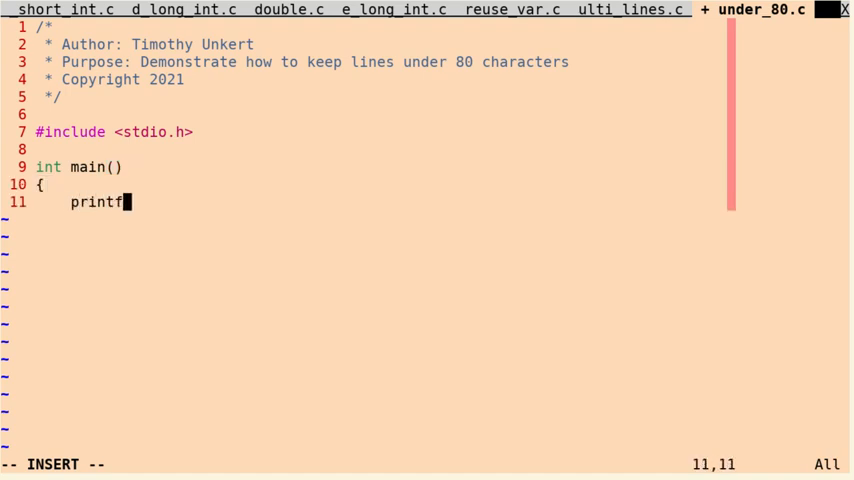
type("(\"")
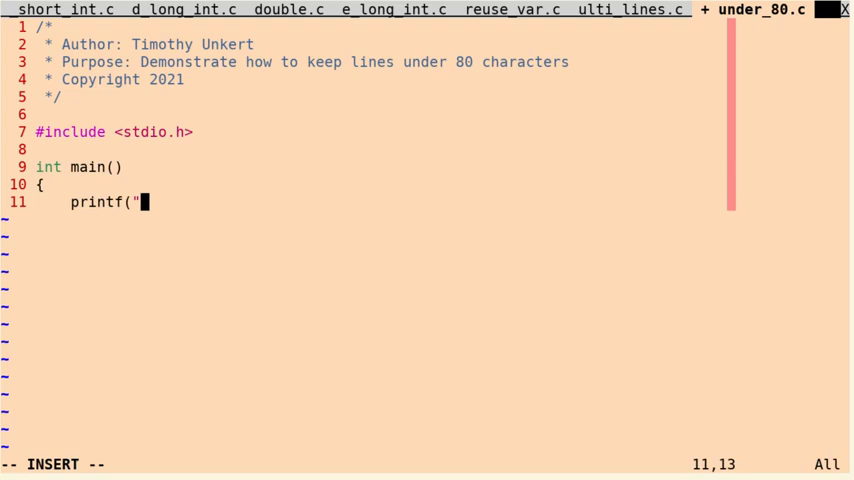
type("Dean is the")
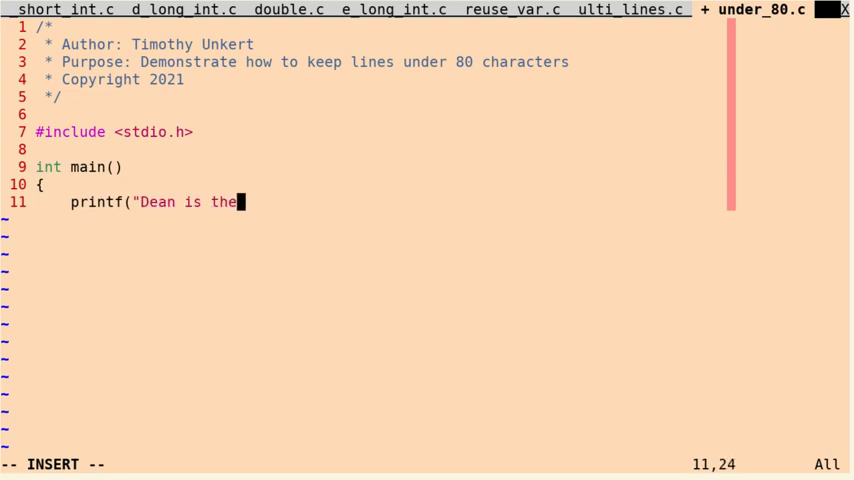
type("coolest char")
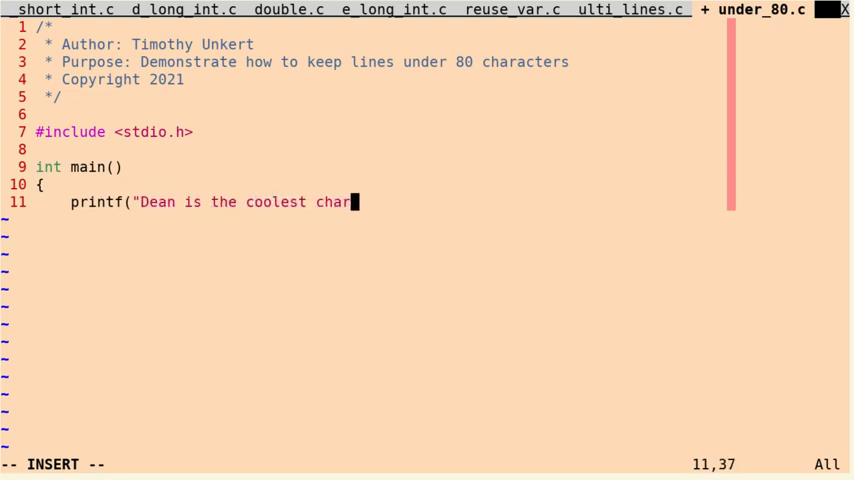
type("acter on Supe")
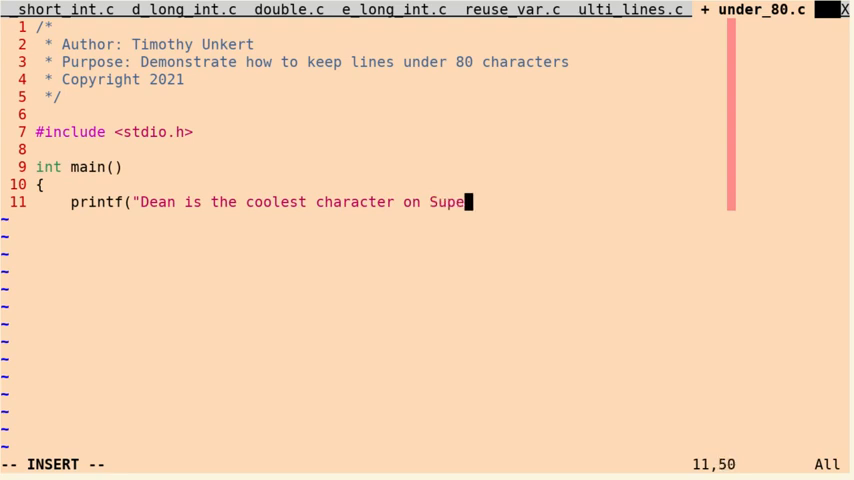
type("rnatural.")
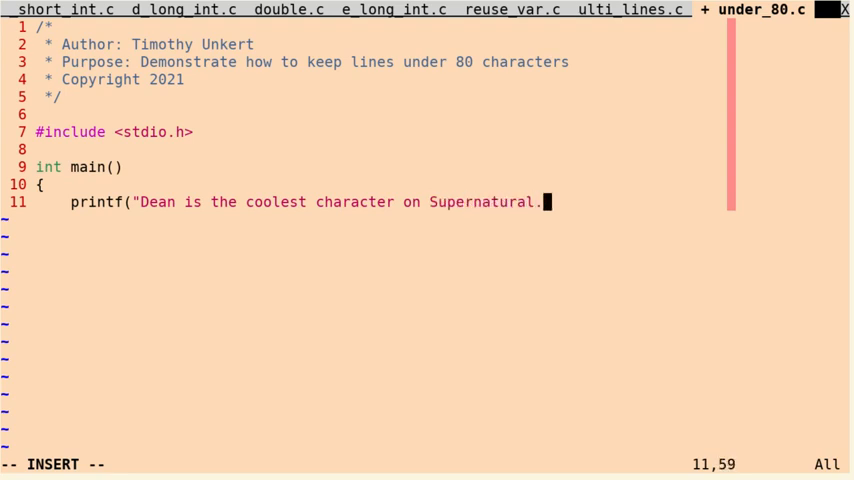
type("\\n")
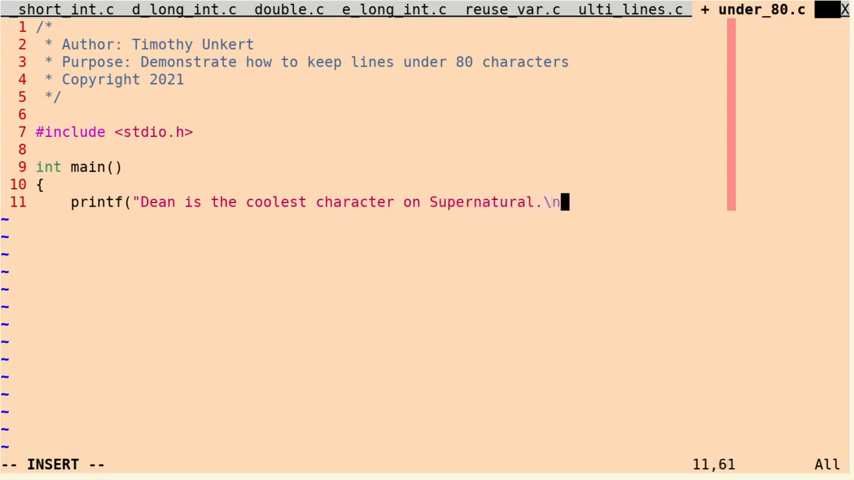
Step: Finish the printf with the Castiel sentence about Supernatural and add return(0);
type("Castiel is")
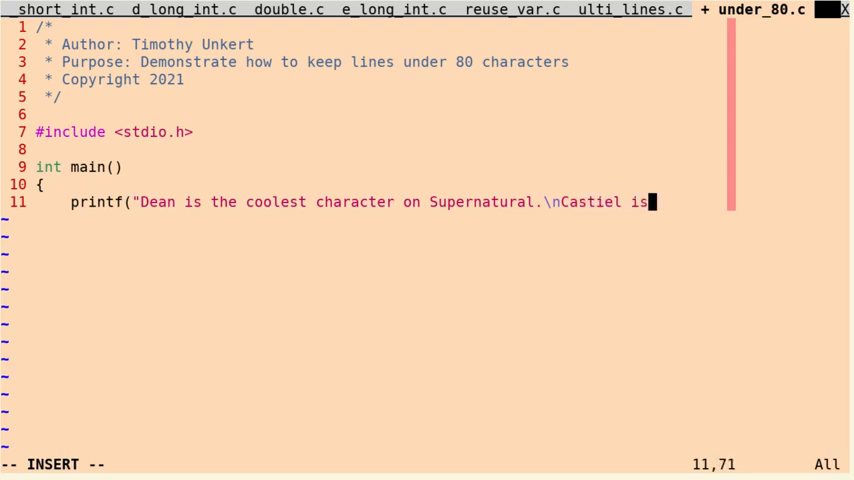
type("also a pretty cool crh")
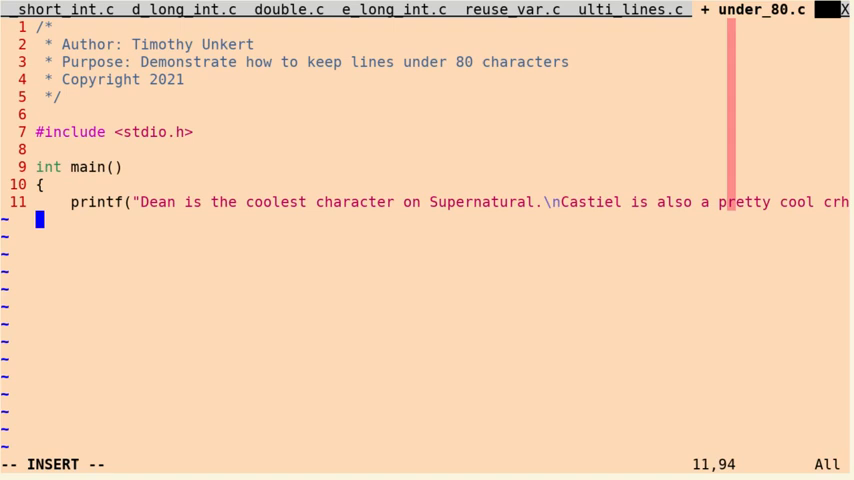
type("ca")
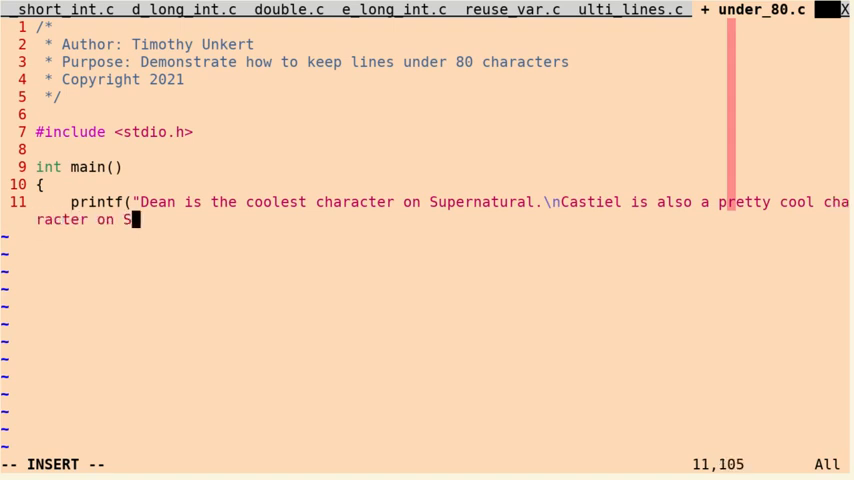
type("upernatural.\\n\");")
type("re")
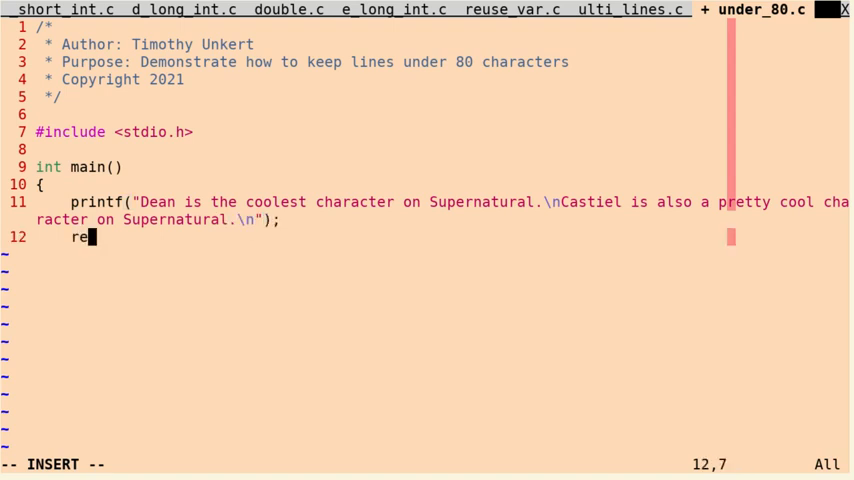
type("turn(0);")
type("}")
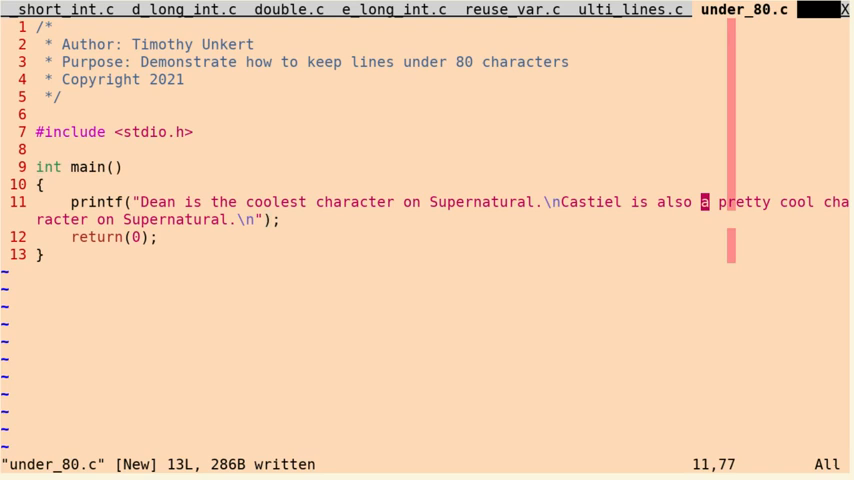
Step: Break the printf string before "a pretty" with a backslash continuation to stay under 80 columns
key("i")
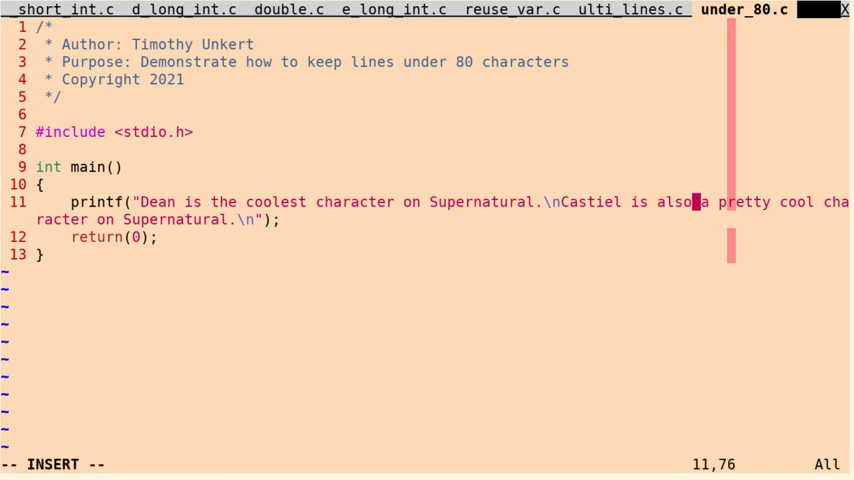
key("Enter")
type("gcc")
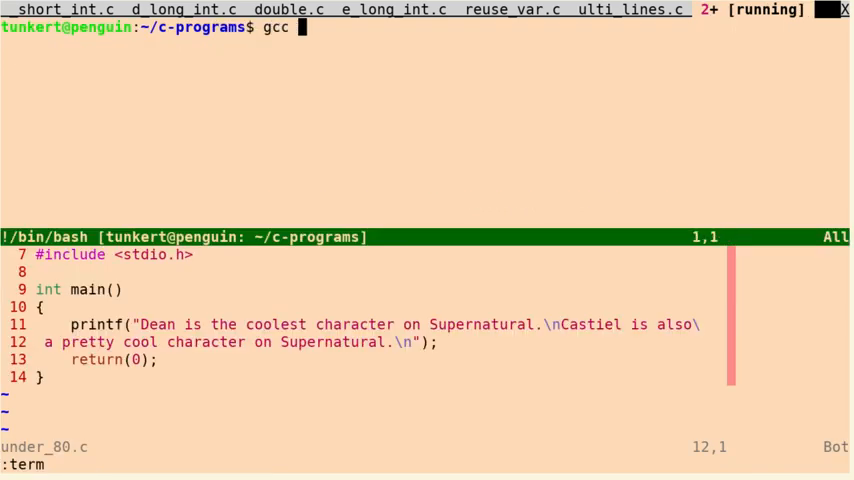
Step: Compile with gcc under_80.c -o under_80 and start running ./under_80 in the terminal split
type("un")
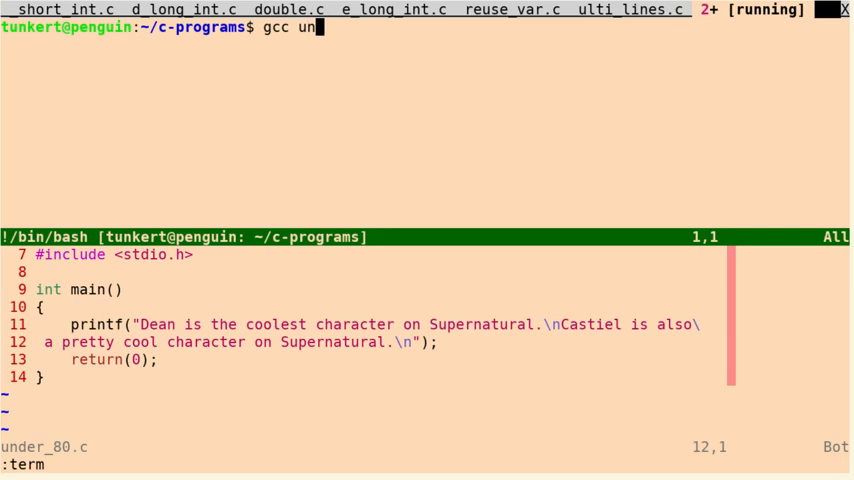
type("der_80.c -o")
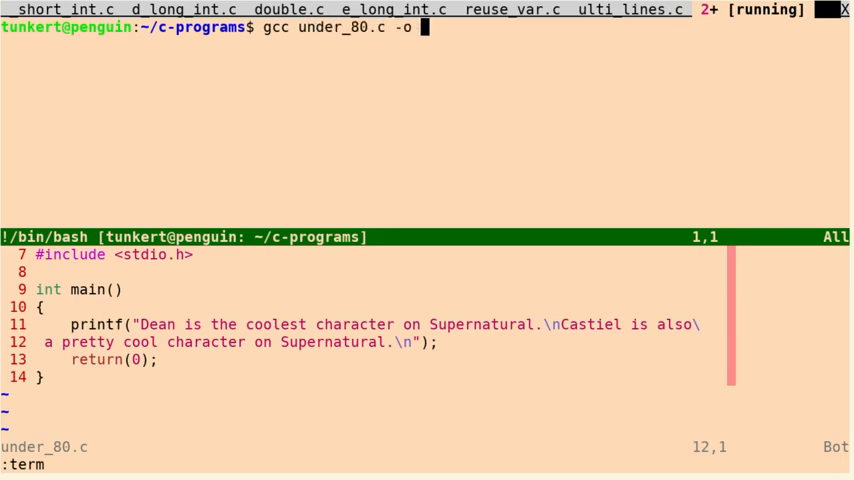
type("under_80")
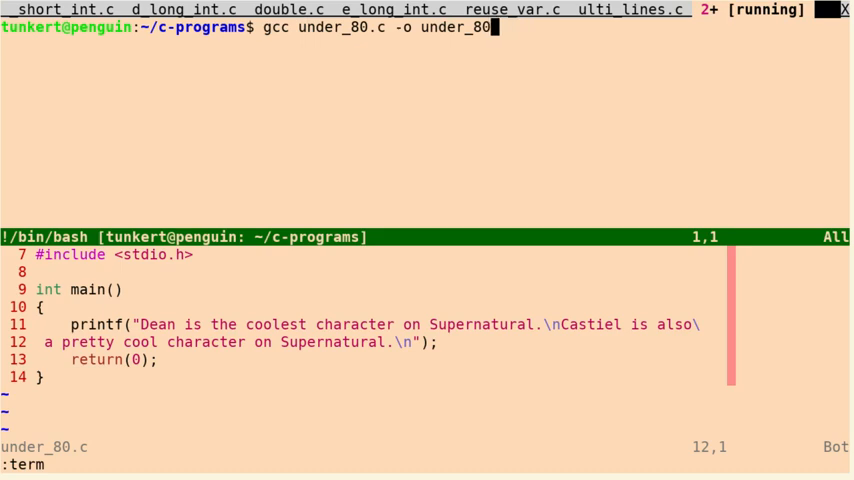
type("./under_80")
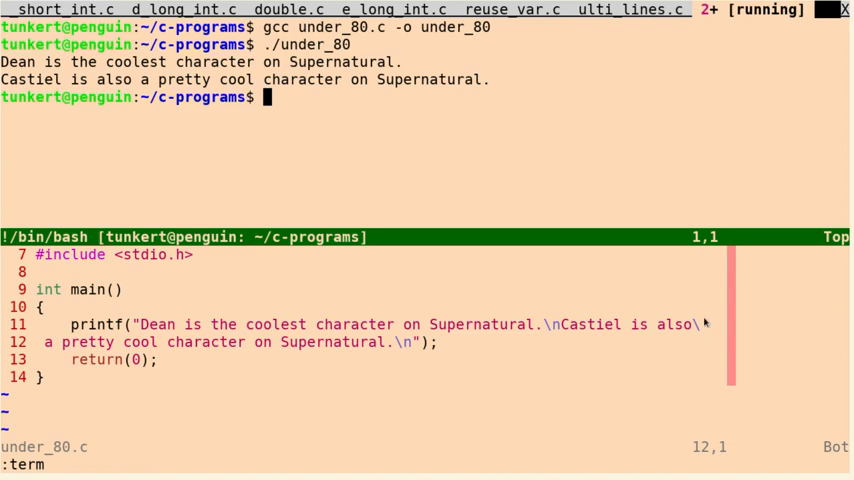
mouse_move(490, 362)
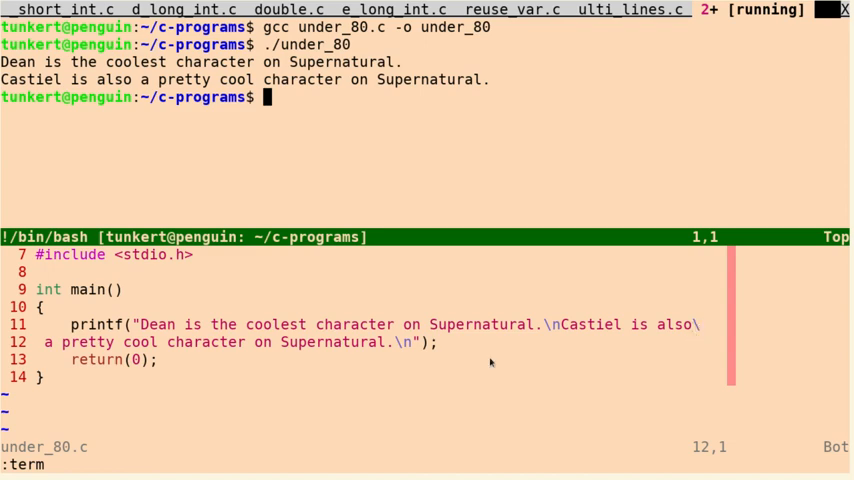
mouse_move(466, 388)
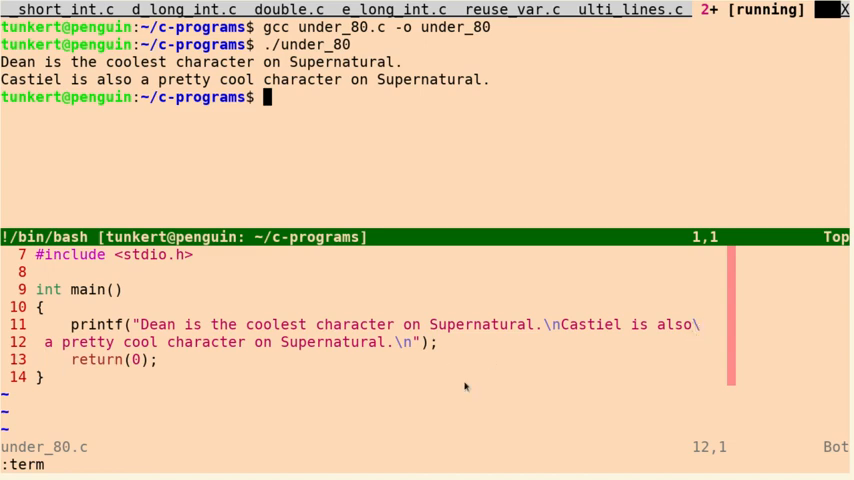